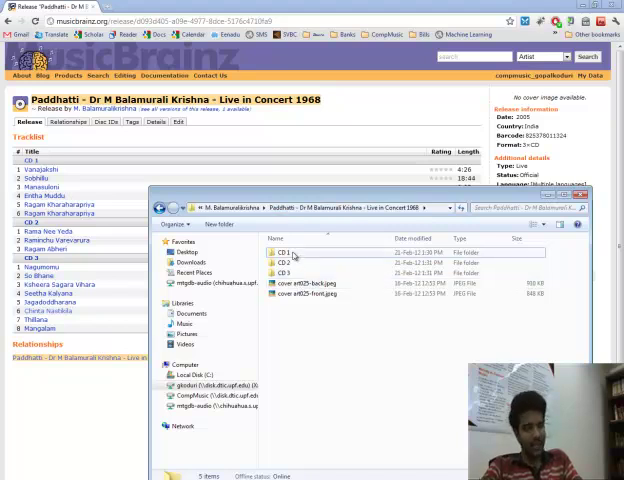
# - Go up to the M. Balamuralikrishna folder and open the Paddhatti live concert album
pyautogui.click(285, 251)
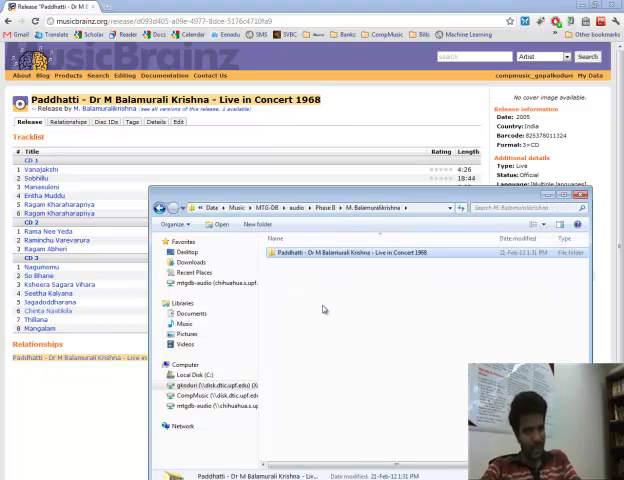
pyautogui.moveTo(290, 266)
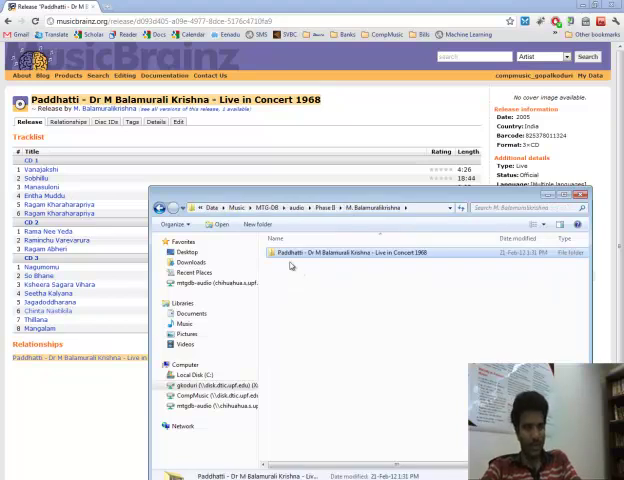
pyautogui.doubleClick(335, 252)
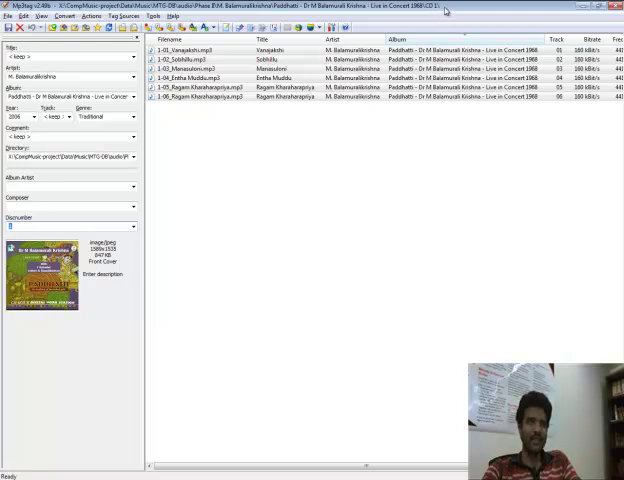
pyautogui.moveTo(294, 173)
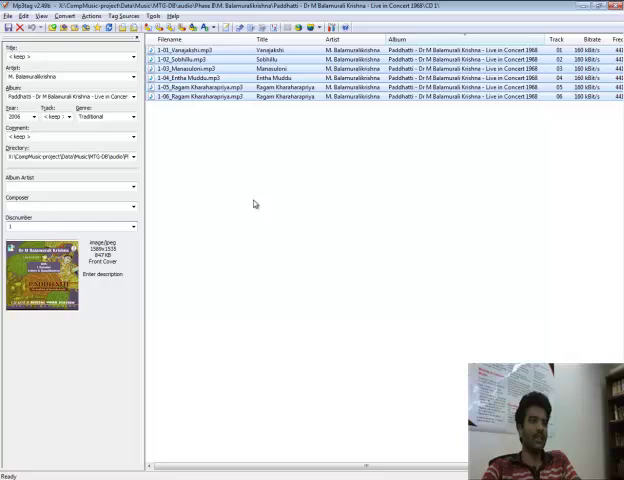
# - Apply disc number 1 to the six CD 1 tracks
pyautogui.click(200, 59)
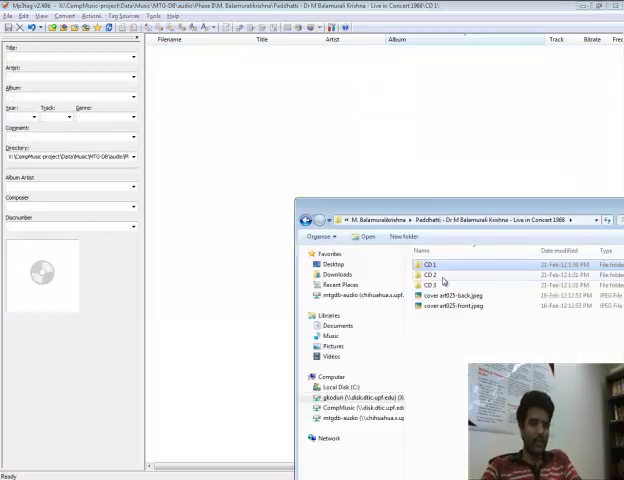
# - Select the CD 1, CD 2 and CD 3 folders and load their seventeen tracks
pyautogui.click(432, 274)
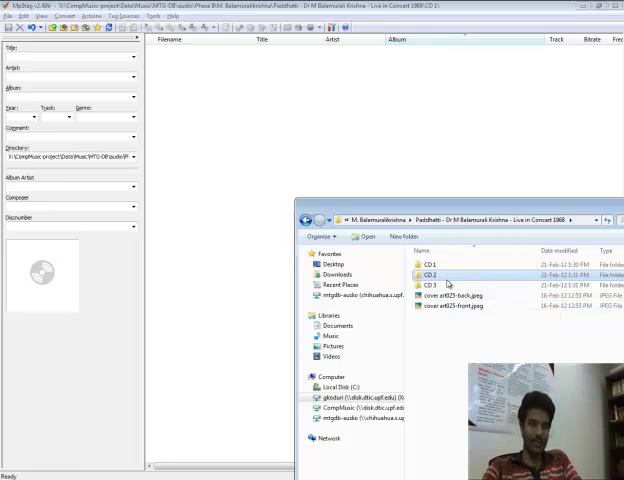
pyautogui.click(432, 264)
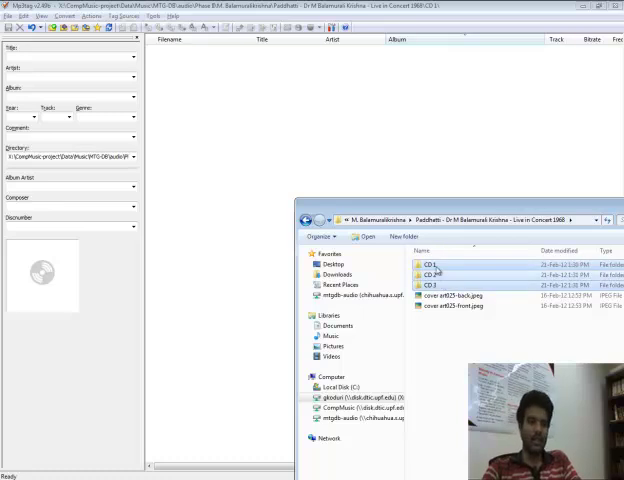
pyautogui.doubleClick(430, 264)
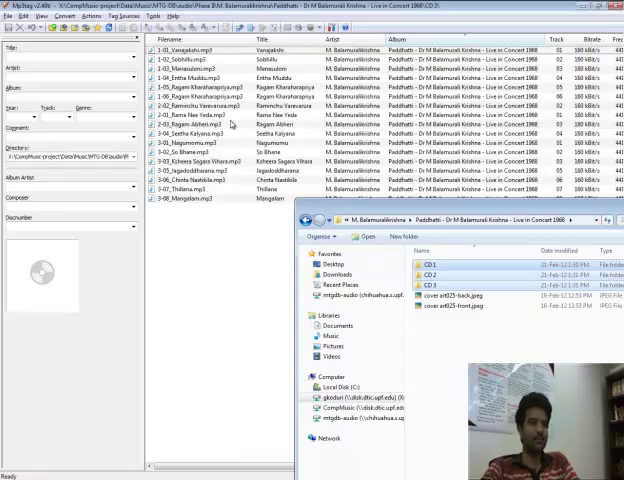
pyautogui.click(617, 218)
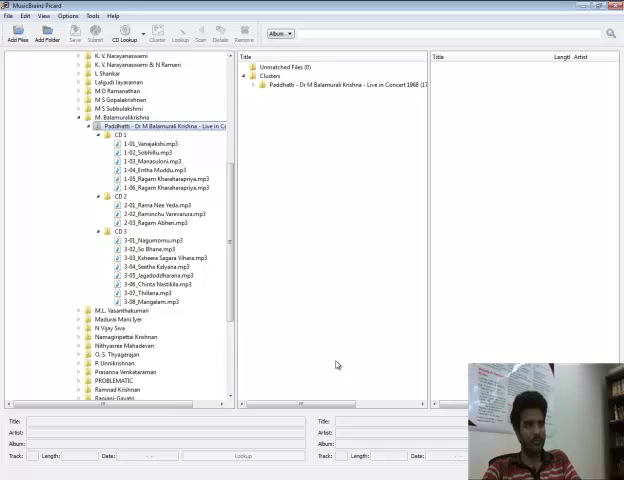
# - Clear the old album cluster and add the Paddhatti concert folder as a new cluster
pyautogui.click(345, 83)
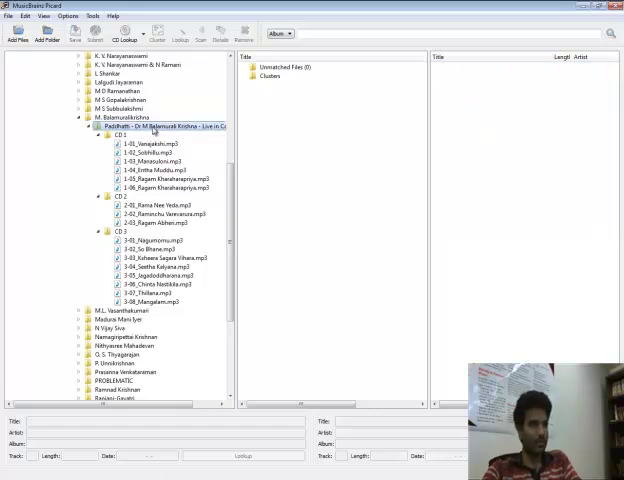
pyautogui.click(262, 66)
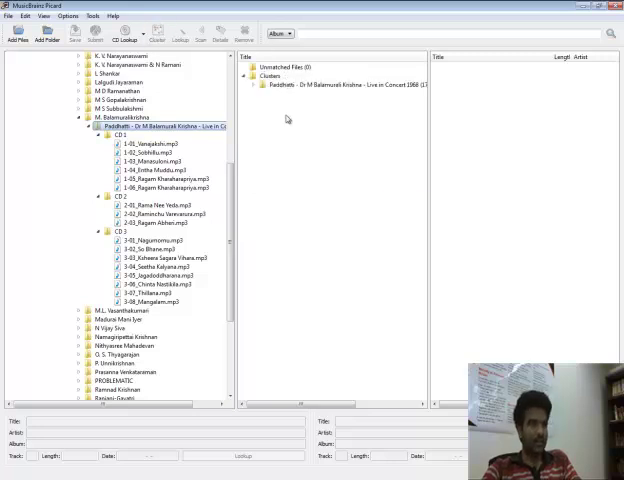
pyautogui.click(340, 84)
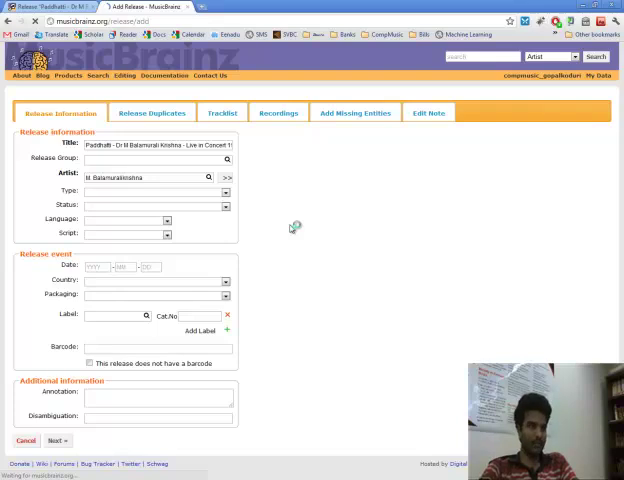
# - Review the new release's tracklist across Disc 1 to Disc 3
pyautogui.click(223, 112)
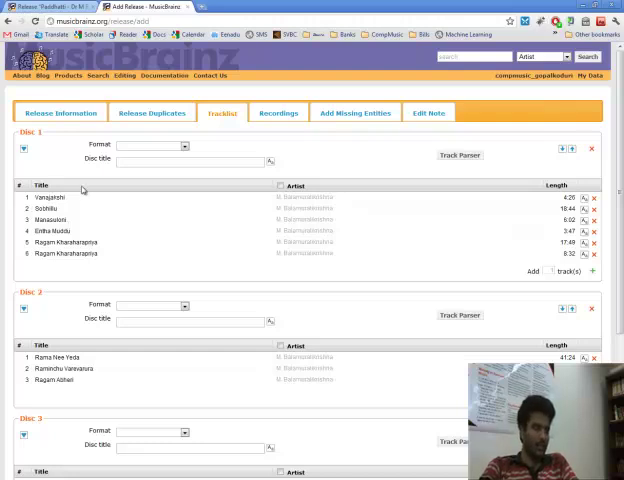
pyautogui.scroll(-3)
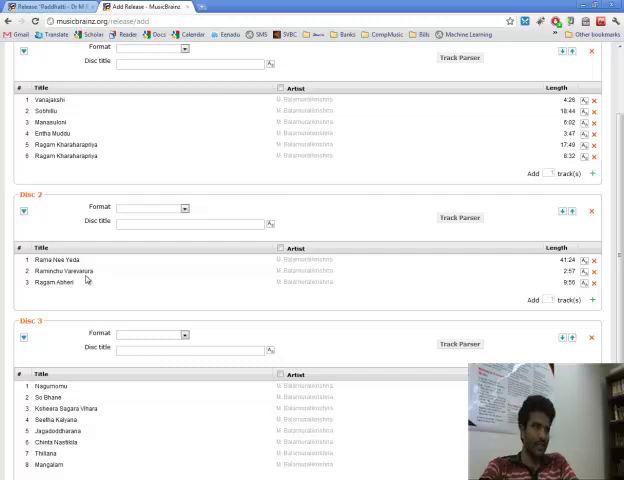
pyautogui.scroll(3)
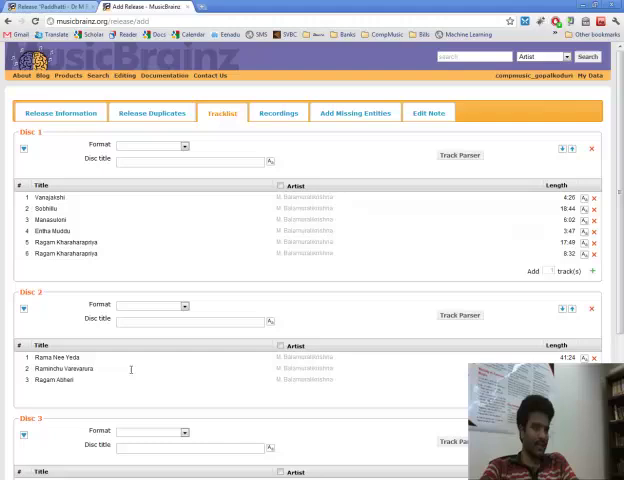
pyautogui.scroll(-3)
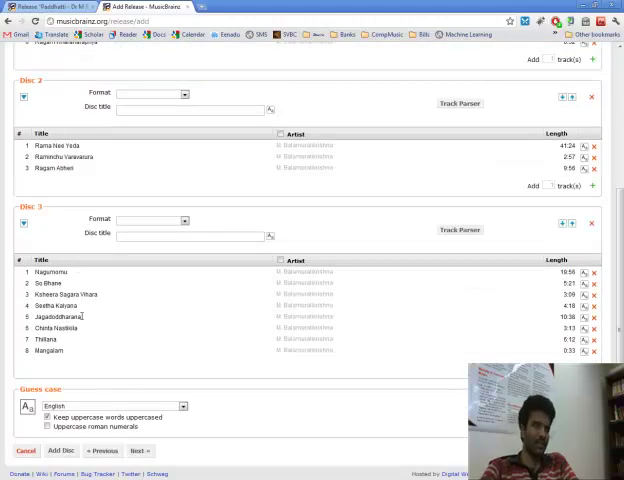
pyautogui.scroll(3)
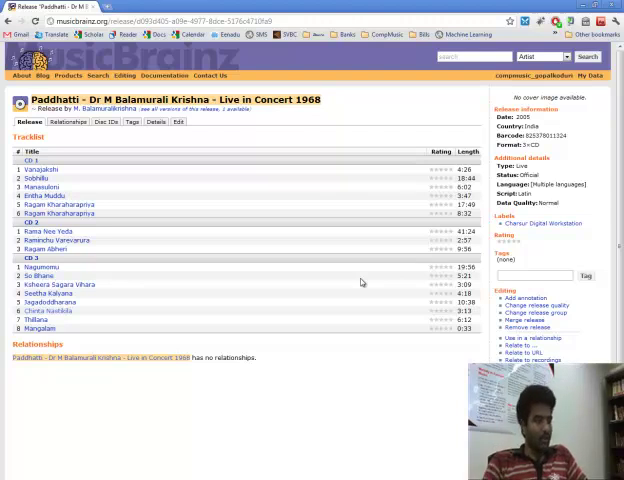
pyautogui.moveTo(382, 248)
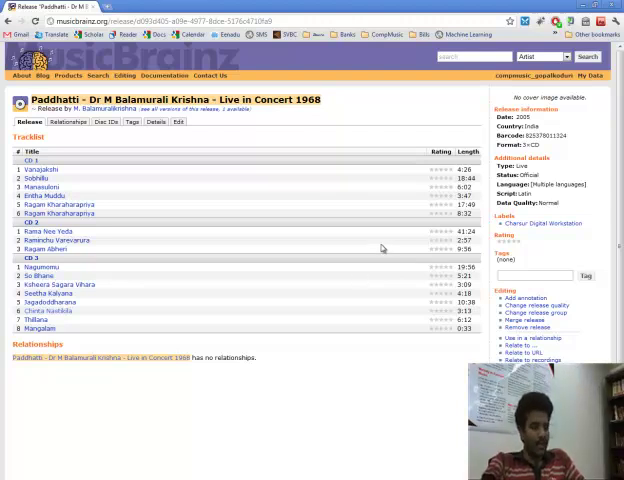
pyautogui.moveTo(227, 308)
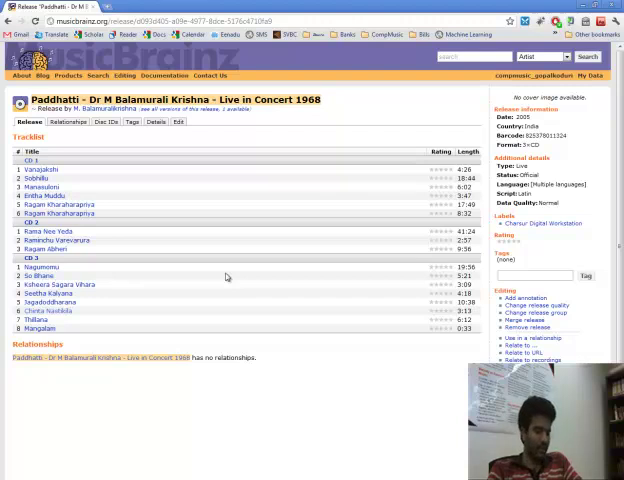
pyautogui.moveTo(96, 298)
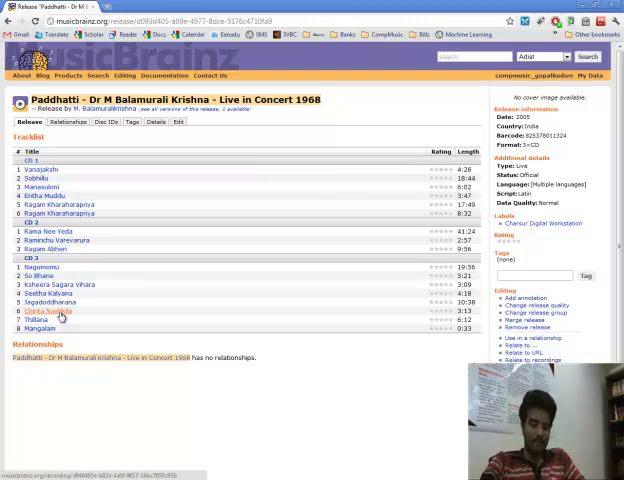
# - Open the Chinta Nastikila recording from CD 3 of the concert release
pyautogui.click(44, 311)
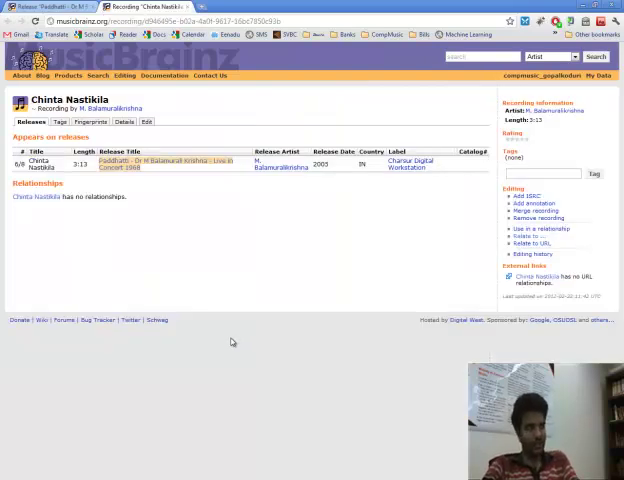
pyautogui.moveTo(221, 284)
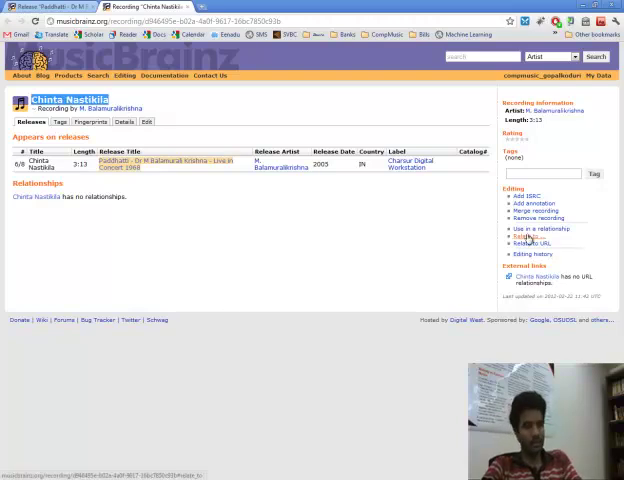
# - Relate the recording to a work, searching for 'Chinta Nastikila'
pyautogui.click(526, 236)
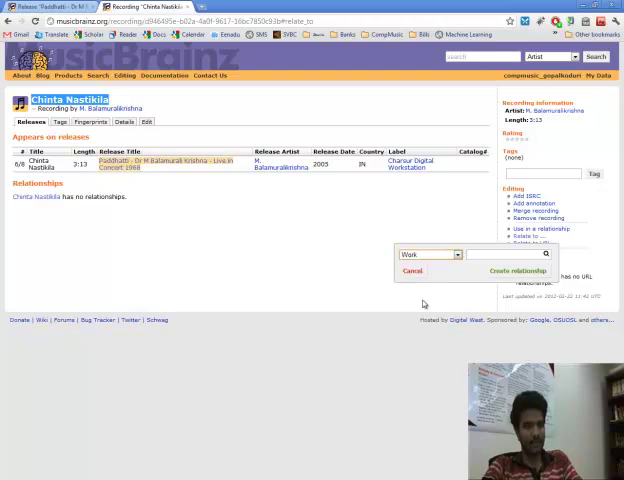
pyautogui.write('Chinta Nastikila')
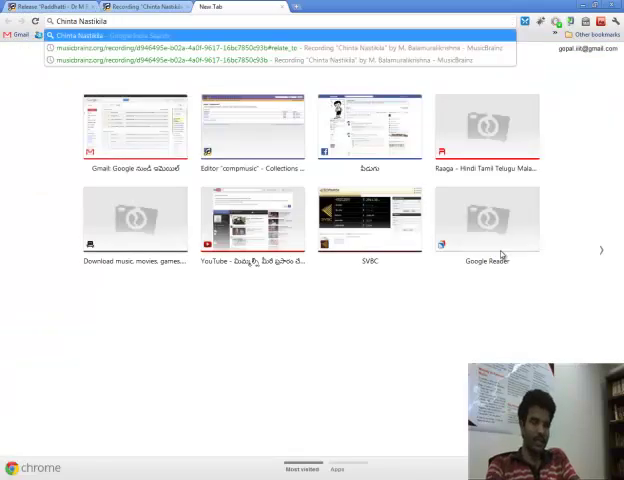
# - Search the web for Chinta Nastikila and follow the 'Chinta Nasti Kila' spelling suggestion
pyautogui.press('Return')
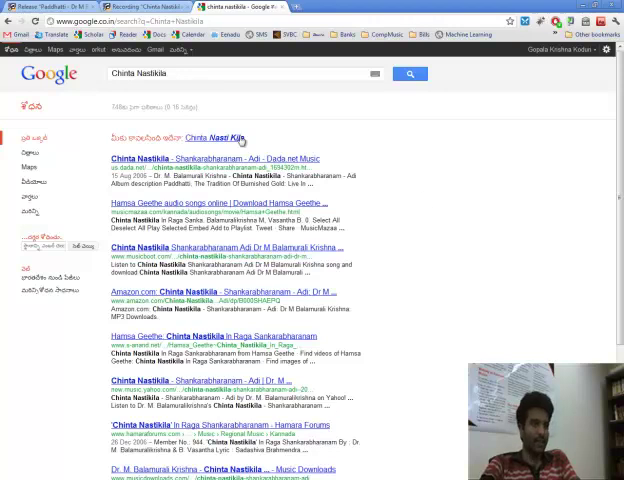
pyautogui.moveTo(214, 148)
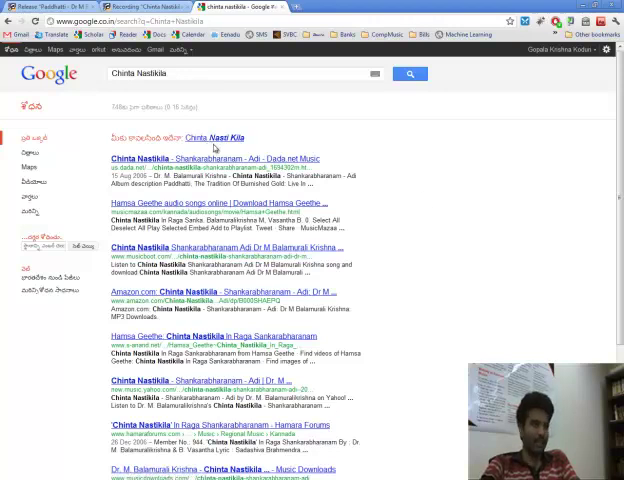
pyautogui.click(216, 137)
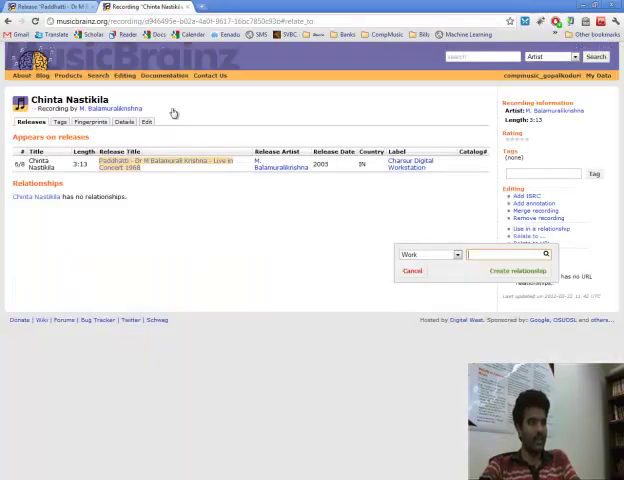
# - Search works for 'Chinta Nasti Kila', then choose Add Work from the Editing menu
pyautogui.write('Chinta Nasti Kila')
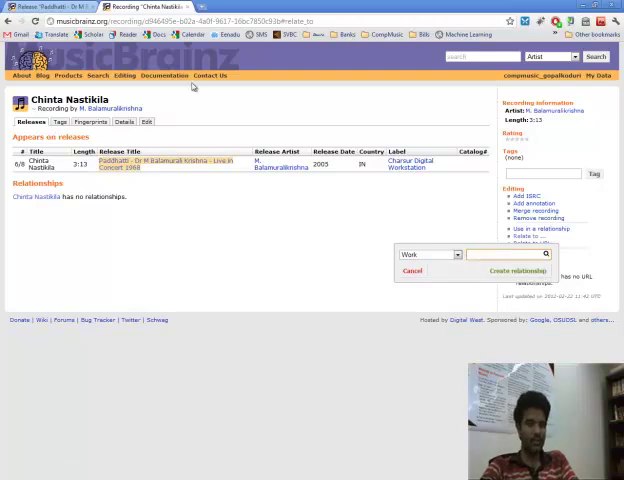
pyautogui.click(124, 75)
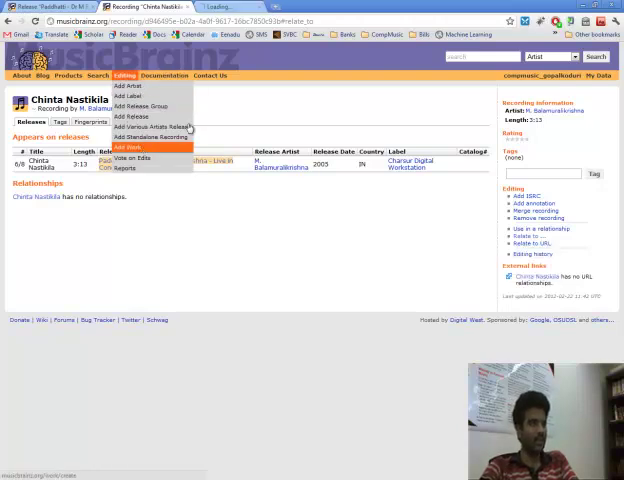
pyautogui.click(127, 147)
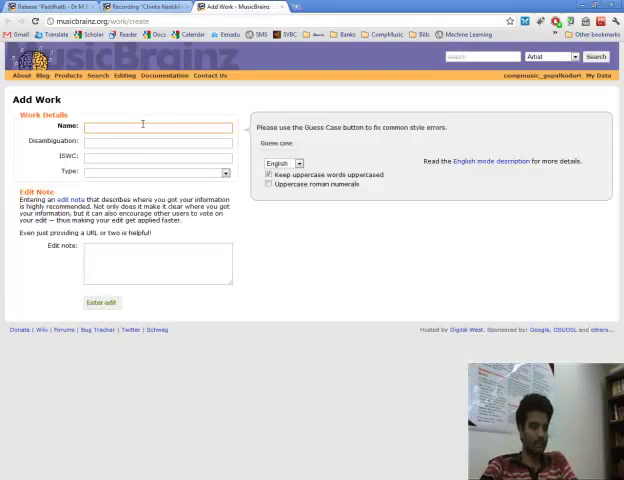
# - Enter the work name Chinta Nasti Kila and submit the edit
pyautogui.click(124, 75)
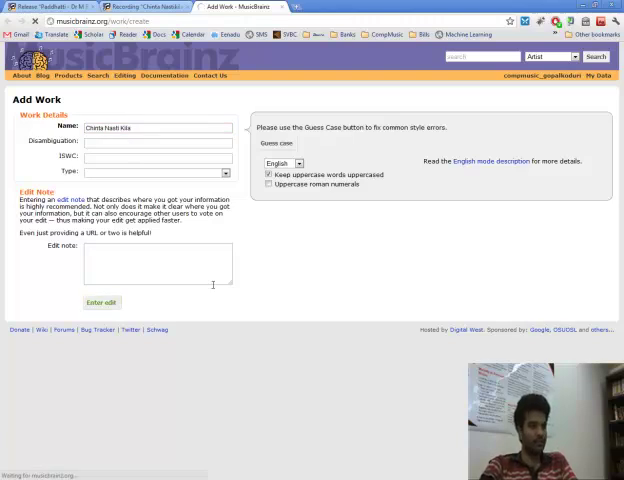
pyautogui.click(101, 302)
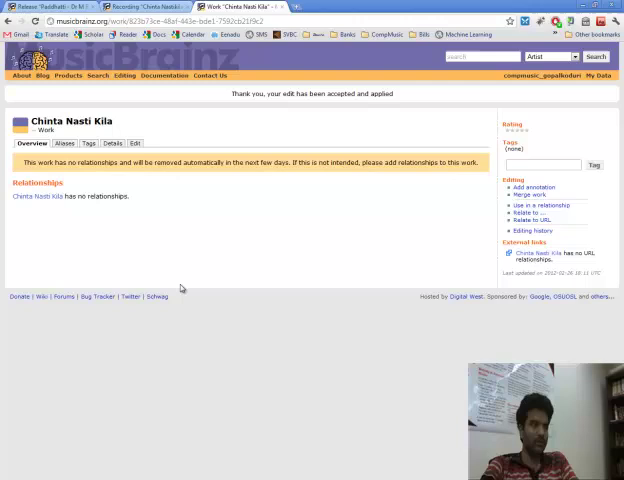
pyautogui.moveTo(229, 244)
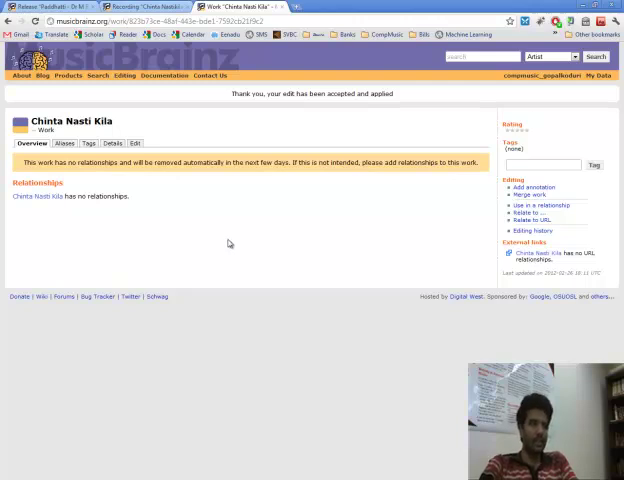
pyautogui.moveTo(233, 239)
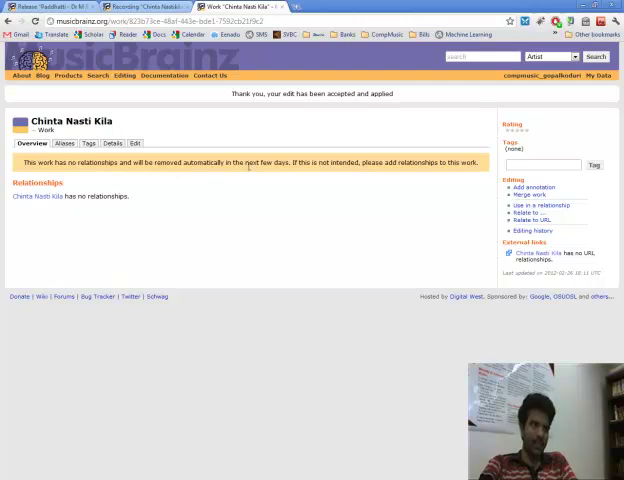
pyautogui.moveTo(290, 177)
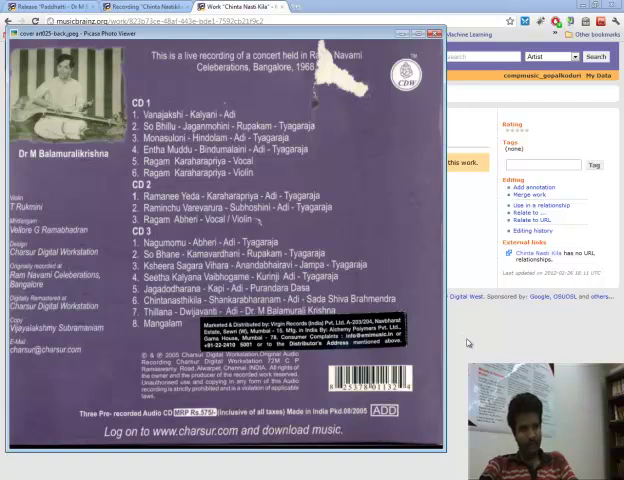
pyautogui.moveTo(401, 298)
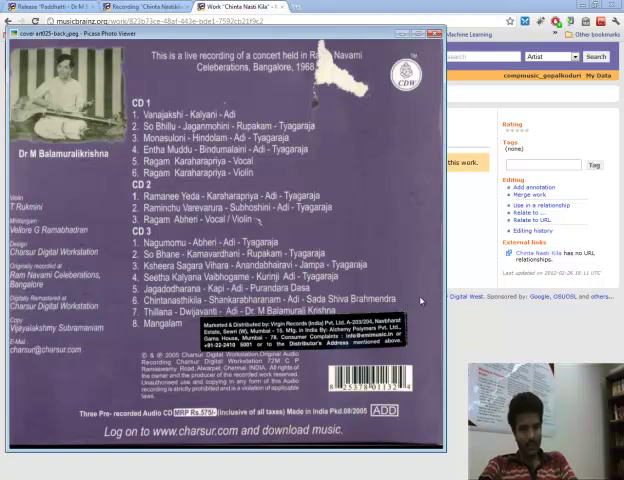
pyautogui.moveTo(405, 290)
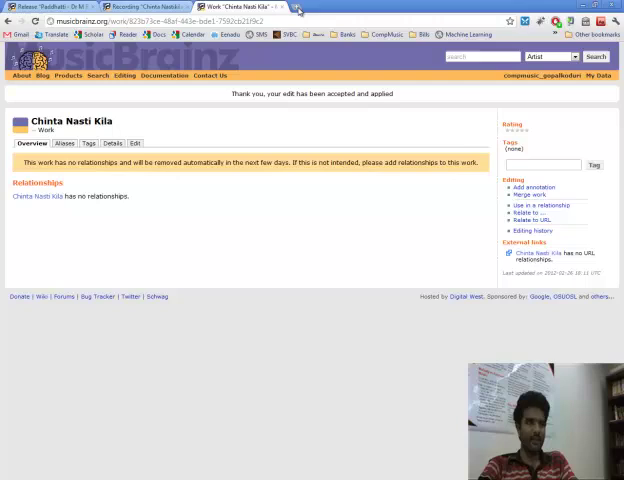
# - Search Google for 'sada shiva brahmendra' in a new tab and open his Wikipedia article
pyautogui.click(316, 8)
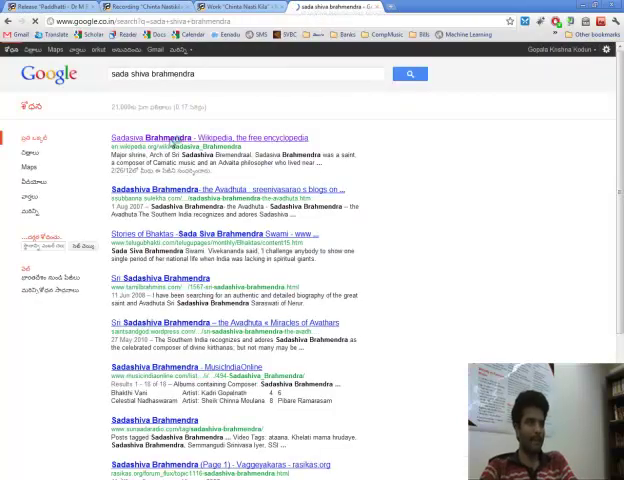
pyautogui.click(199, 137)
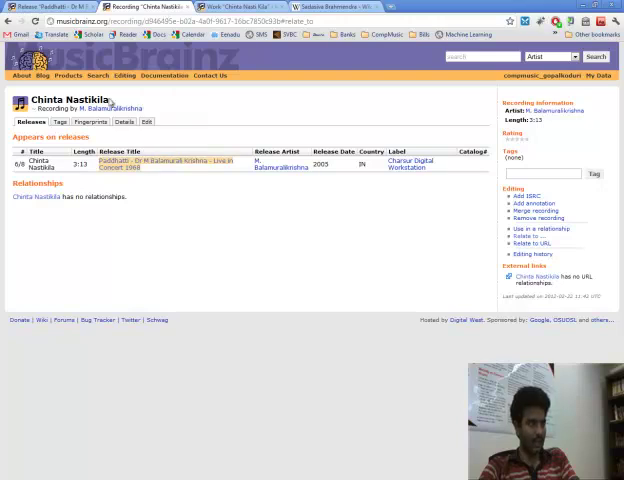
# - Search for artist 'Sadasiva Brahmendra' to relate to Chinta Nasti Kila, retrying with direct search
pyautogui.click(330, 7)
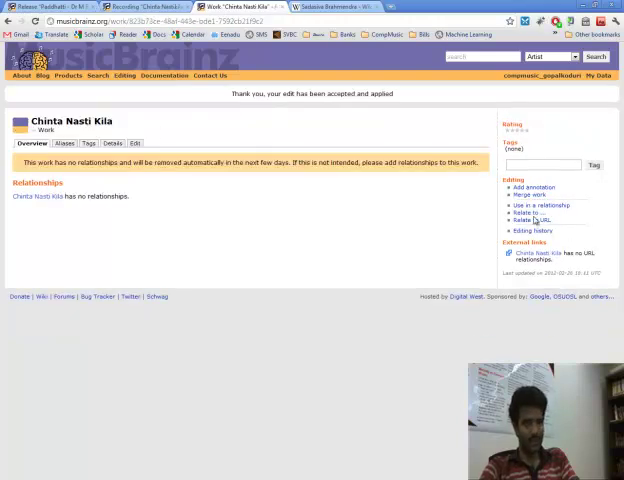
pyautogui.click(524, 212)
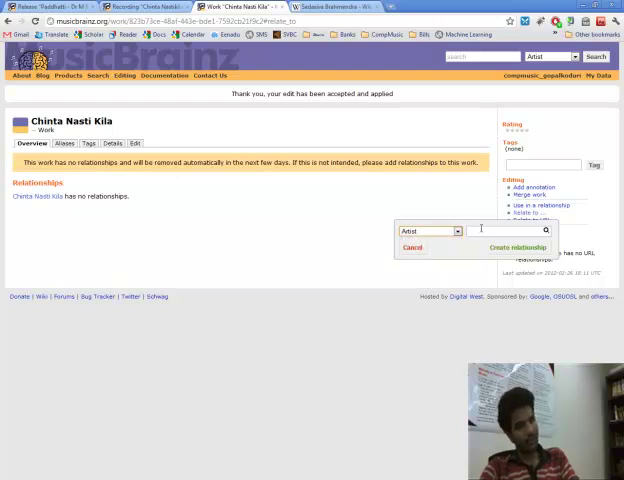
pyautogui.write('Sadasiva Brahmendra')
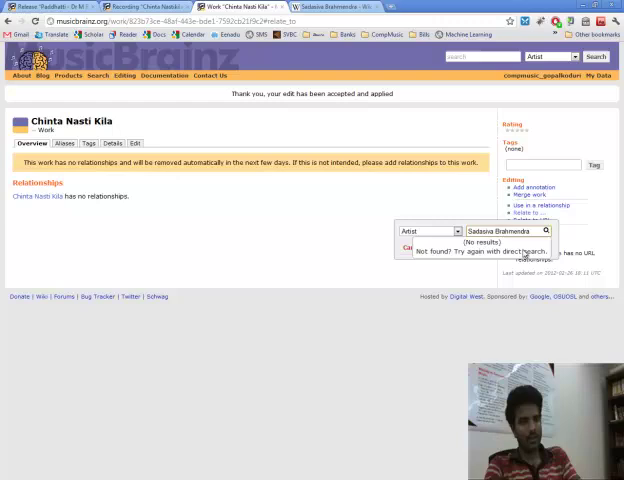
pyautogui.click(124, 76)
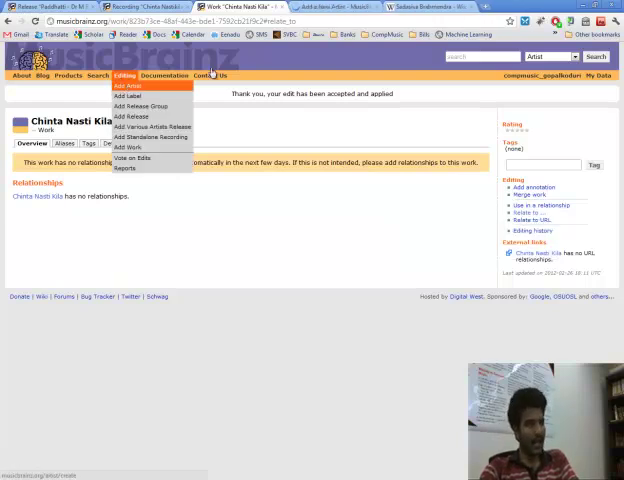
# - Add artist Sadasiva Brahmendra, sorted 'Brahmendra, Sadasiva', type Person, Male, from India
pyautogui.click(129, 85)
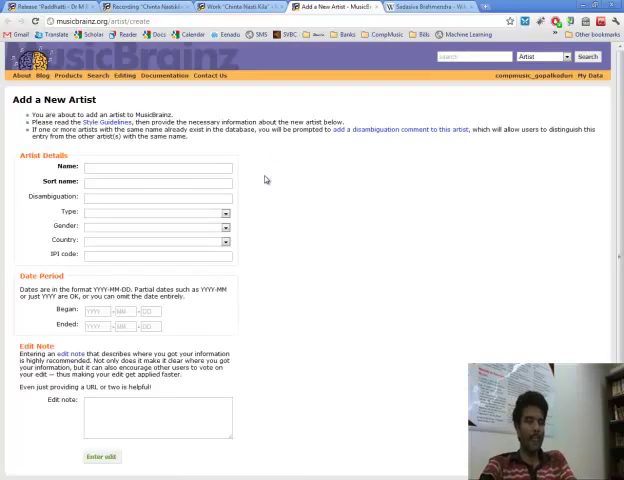
pyautogui.click(157, 181)
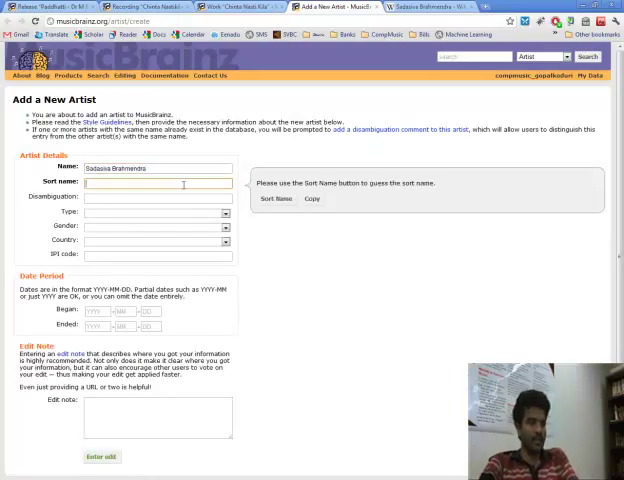
pyautogui.click(276, 199)
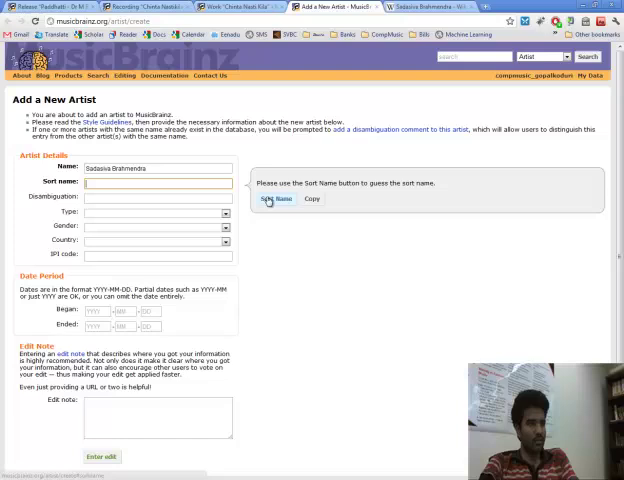
pyautogui.click(277, 199)
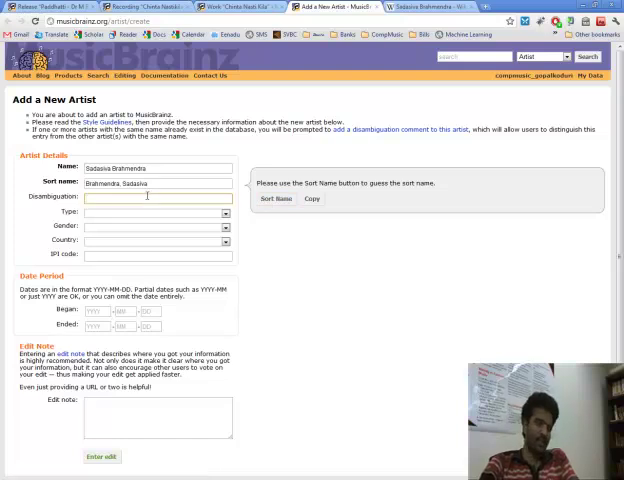
pyautogui.click(157, 213)
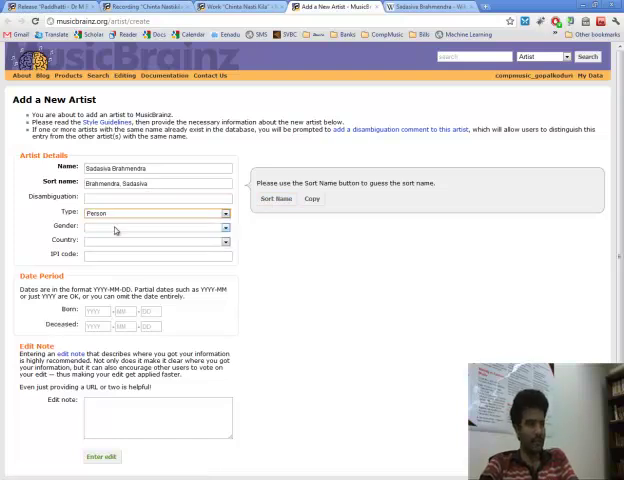
pyautogui.click(155, 240)
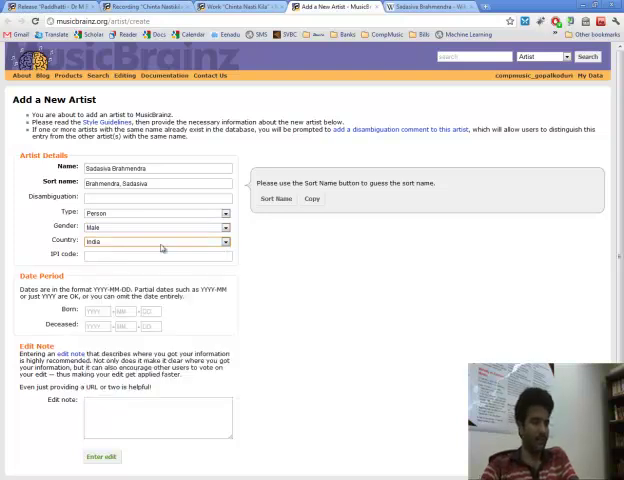
pyautogui.click(440, 7)
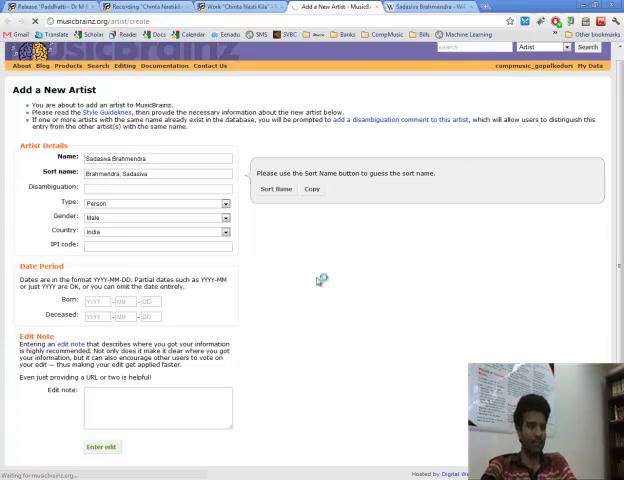
pyautogui.click(101, 447)
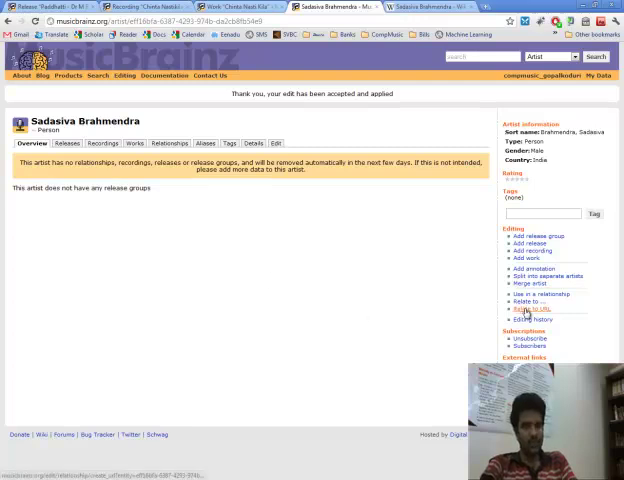
pyautogui.click(410, 7)
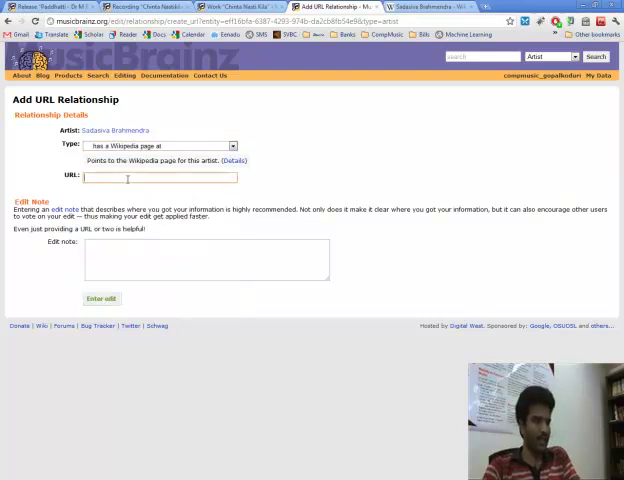
pyautogui.write('http://en.wikipedia.org/wiki/Sadasiva_Brahmendra')
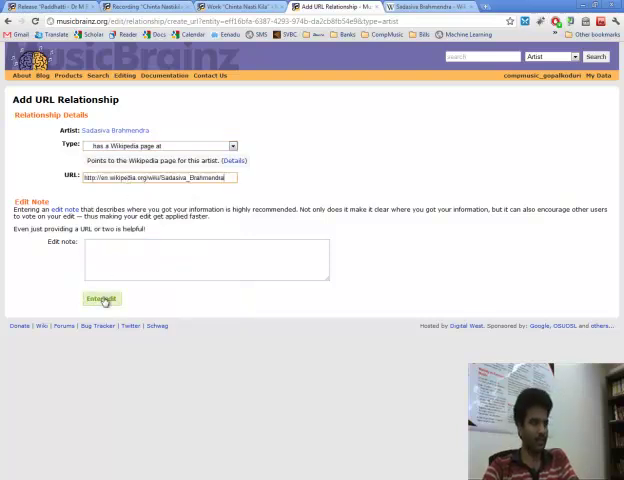
pyautogui.click(101, 298)
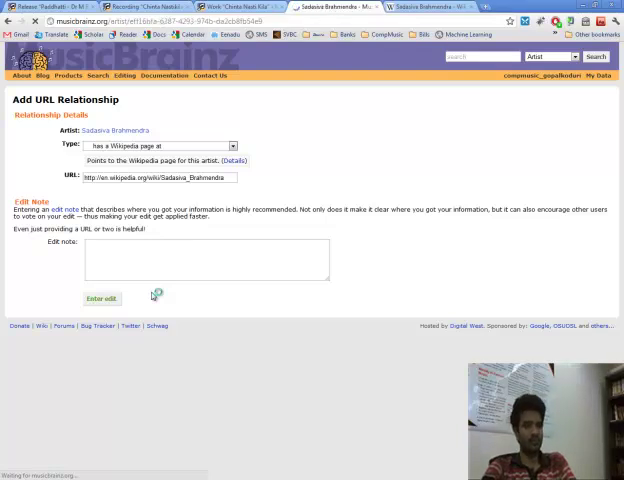
pyautogui.click(101, 298)
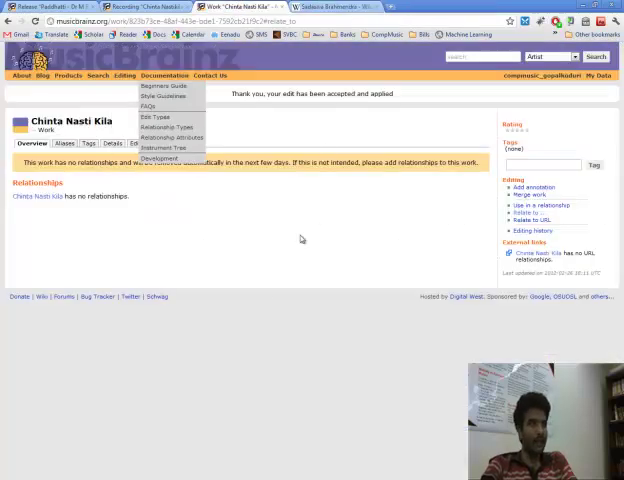
# - Relate Chinta Nasti Kila to Sadasiva Brahmendra with the 'composed' relationship type
pyautogui.click(528, 205)
pyautogui.write('Sadasiva Brahmendra')
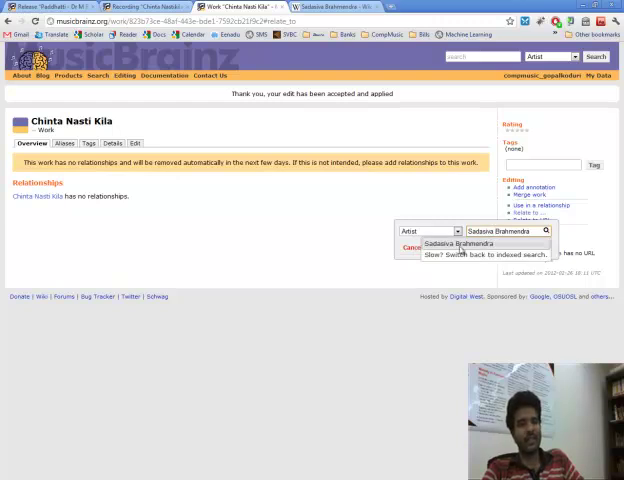
pyautogui.click(466, 243)
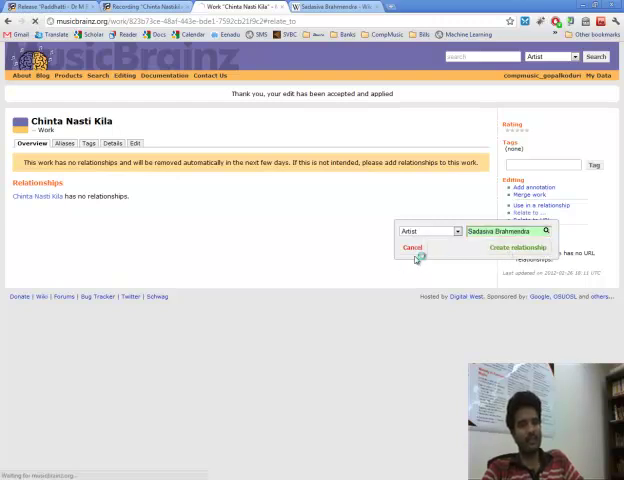
pyautogui.click(517, 247)
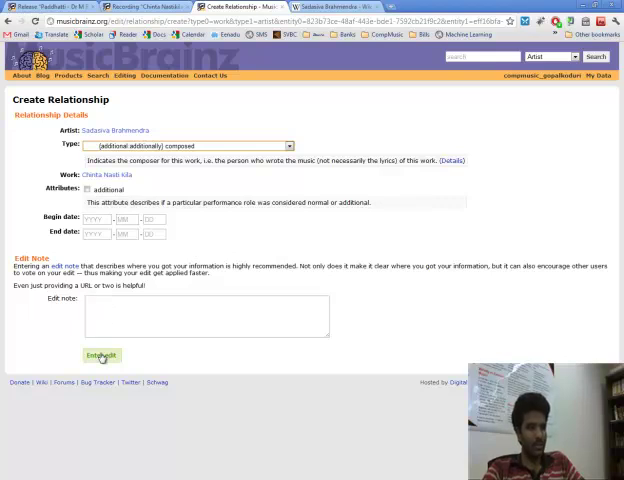
pyautogui.click(100, 355)
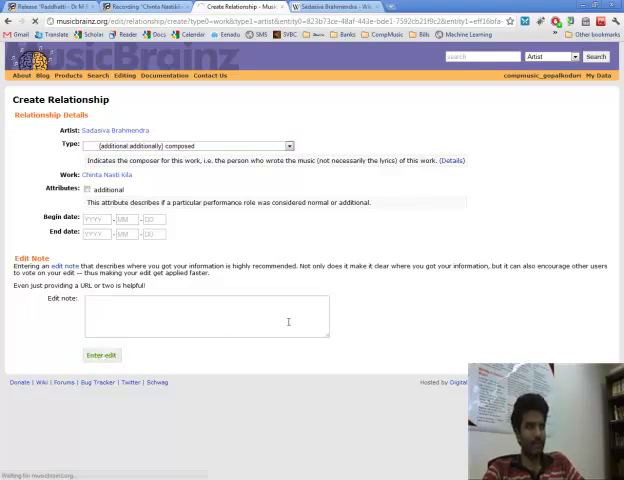
pyautogui.click(100, 355)
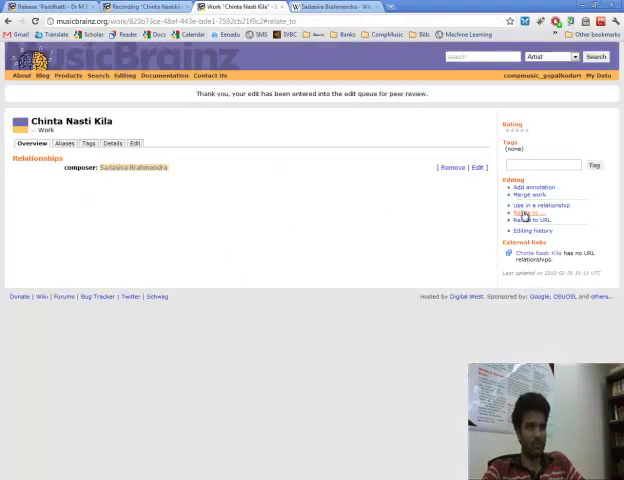
# - Add a 'lyrics for' relationship between Sadasiva Brahmendra and Chinta Nasti Kila
pyautogui.click(528, 205)
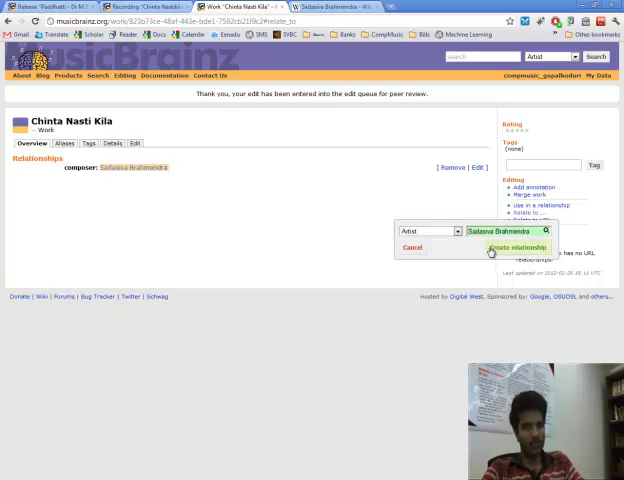
pyautogui.click(518, 247)
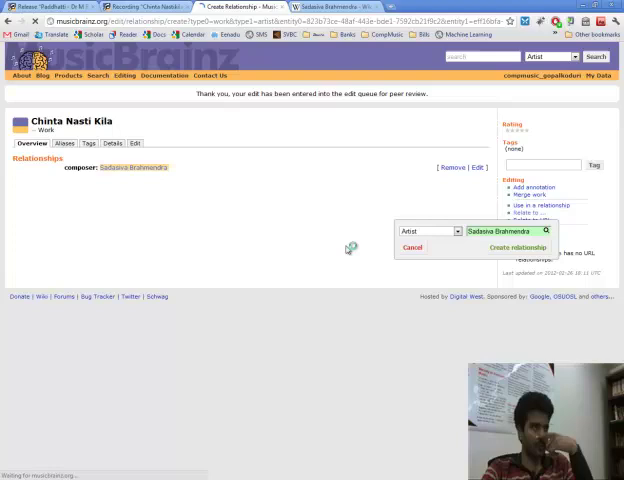
pyautogui.click(517, 247)
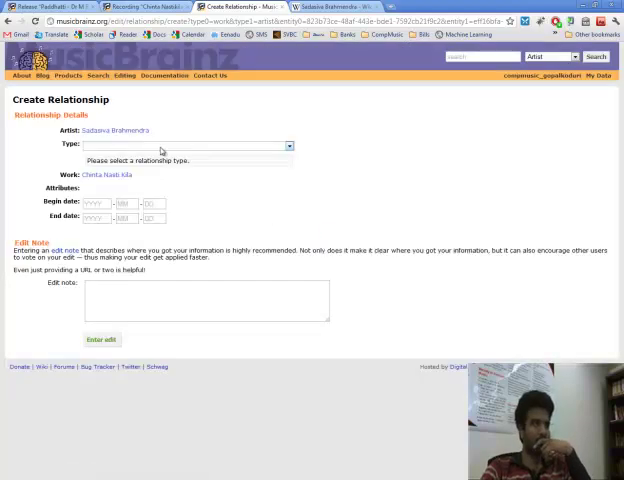
pyautogui.click(288, 145)
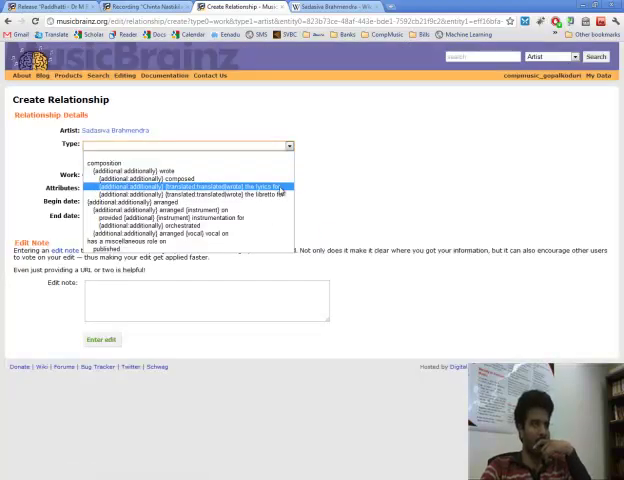
pyautogui.click(200, 187)
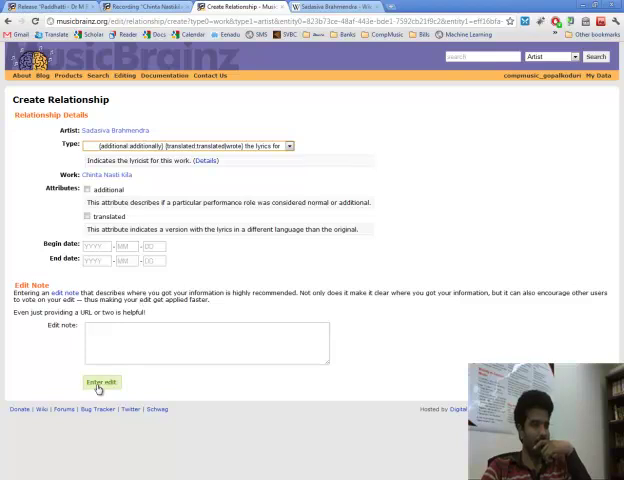
pyautogui.click(99, 382)
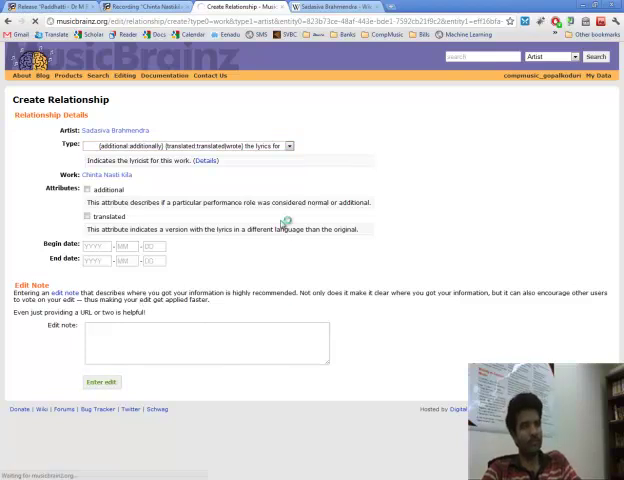
pyautogui.click(100, 381)
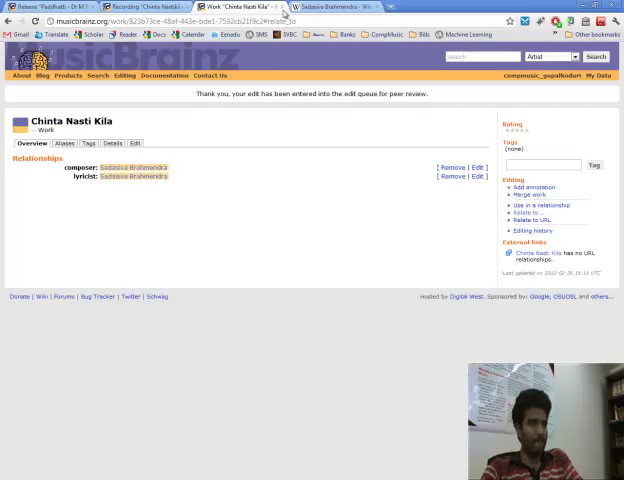
pyautogui.moveTo(301, 133)
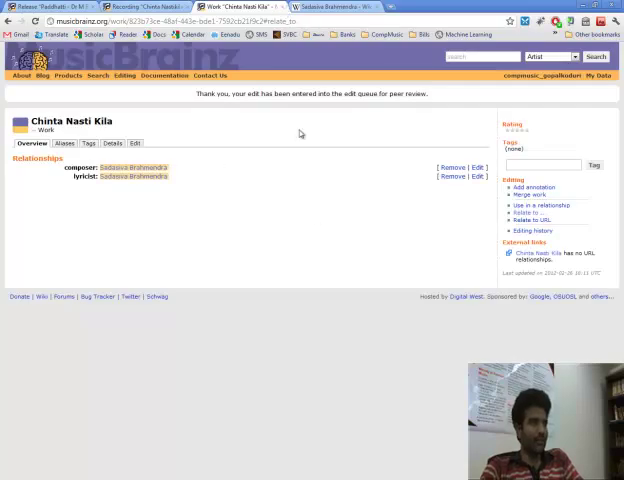
pyautogui.moveTo(242, 187)
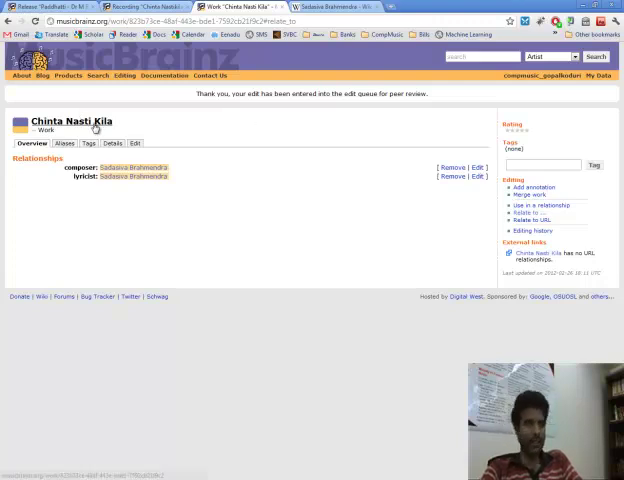
pyautogui.moveTo(111, 198)
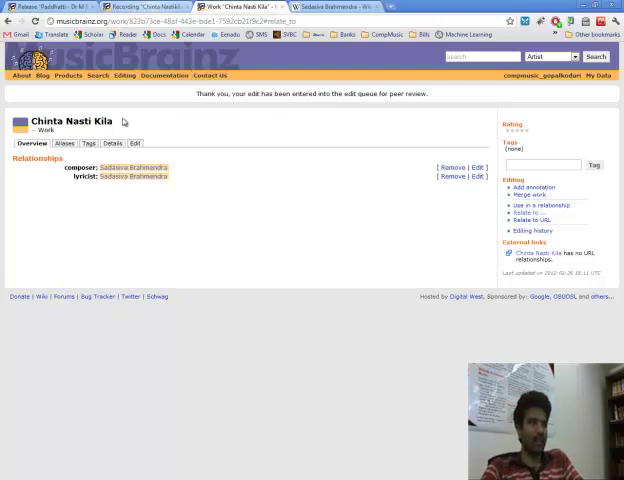
# - Relate the Chinta Nastikila recording to the work 'Chinta Nasti Kila' in a new relationship form
pyautogui.doubleClick(70, 120)
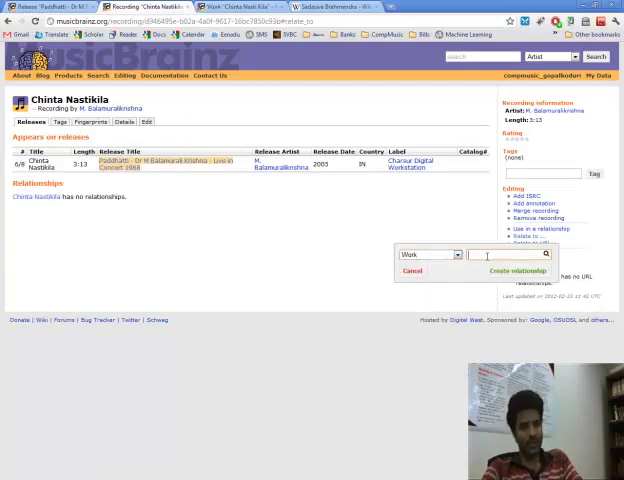
pyautogui.write('Chinta Nasti Kila')
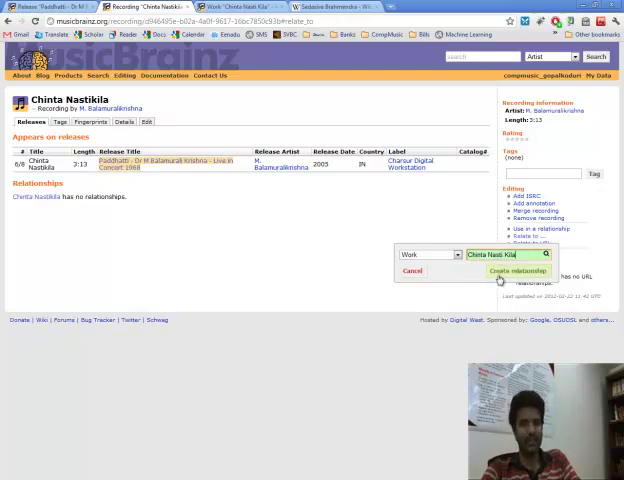
pyautogui.click(517, 270)
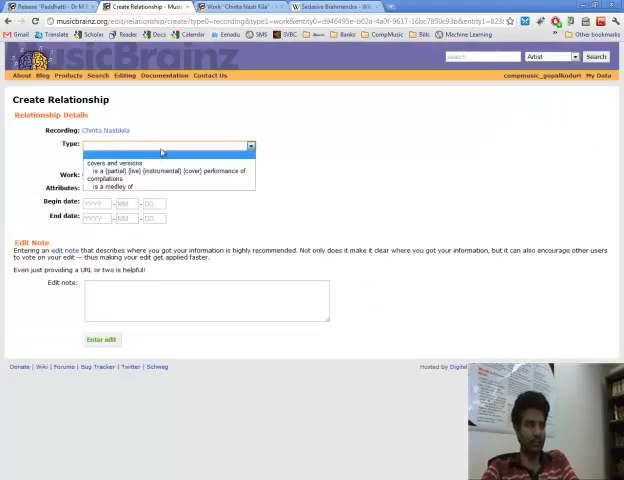
pyautogui.moveTo(115, 162)
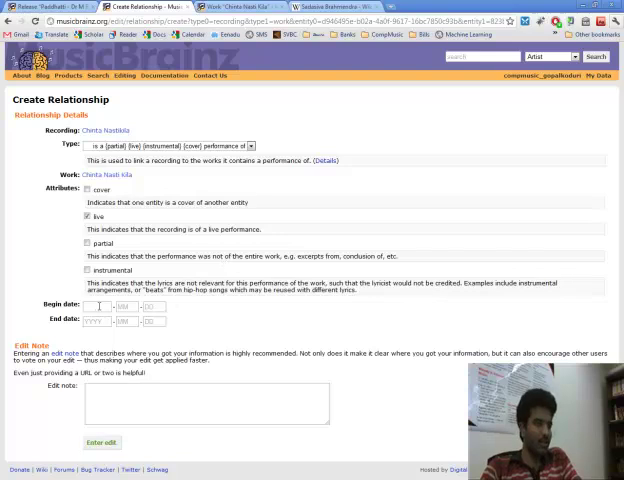
# - Set the live performance's begin date to 1968 and submit the relationship
pyautogui.click(98, 307)
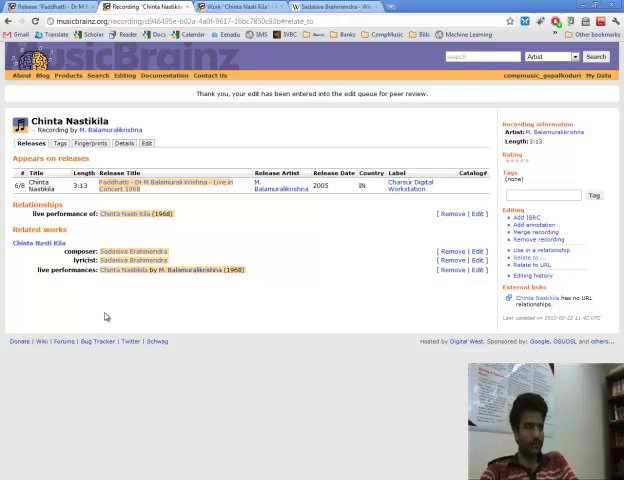
pyautogui.moveTo(280, 283)
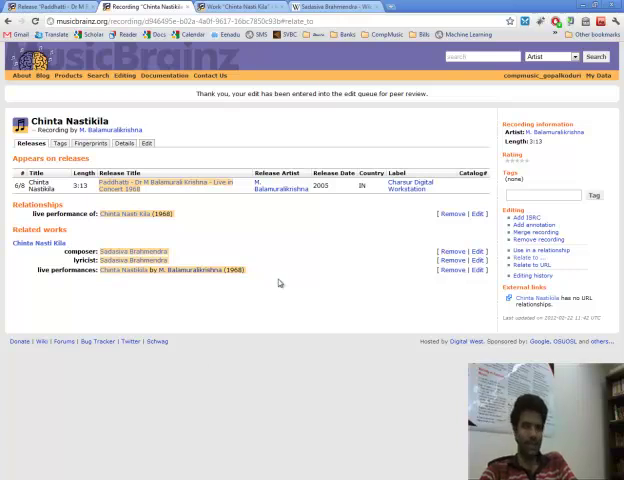
pyautogui.moveTo(100, 239)
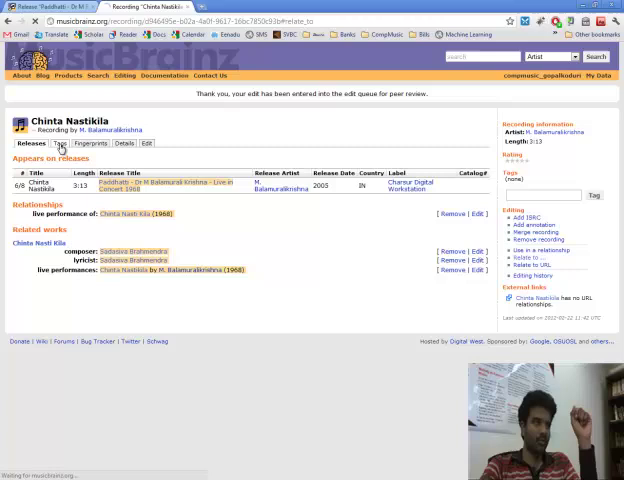
# - Search Google for 'shankarabharanam wiki' in a new tab and scroll the results
pyautogui.click(59, 143)
pyautogui.write('shan')
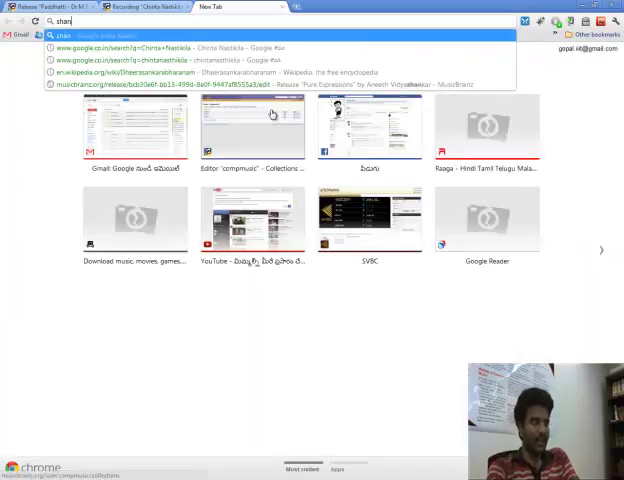
pyautogui.write('karabharanam')
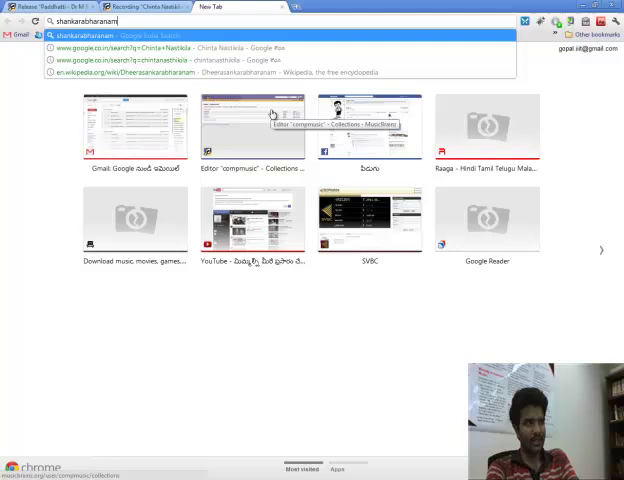
pyautogui.write('wiki')
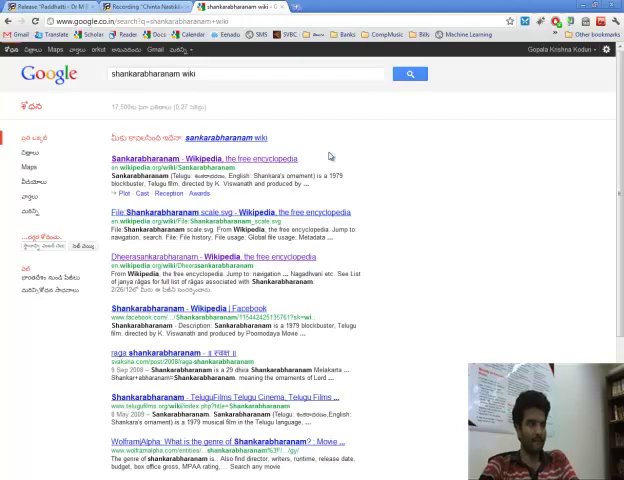
pyautogui.scroll(-3)
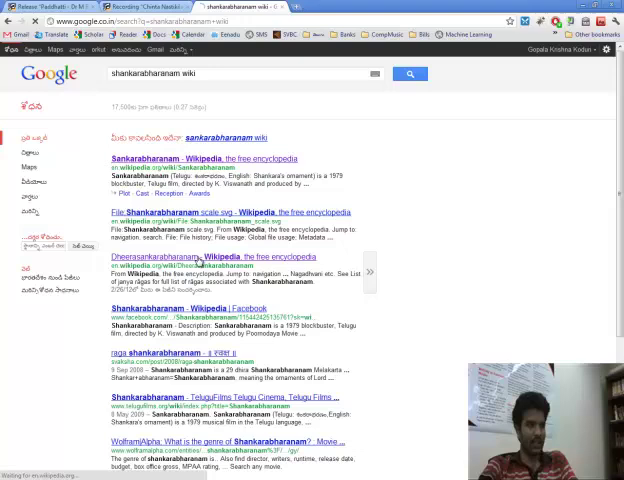
# - Open the Dheerasankarabharanam raga article from the Wikipedia results
pyautogui.click(197, 257)
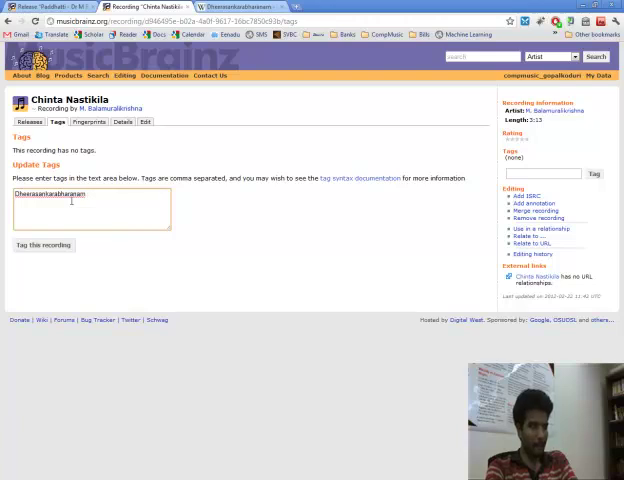
# - Extend the pending tag to 'Dheerasankarabharanam raaga' and return to the Wikipedia article
pyautogui.write('raagi')
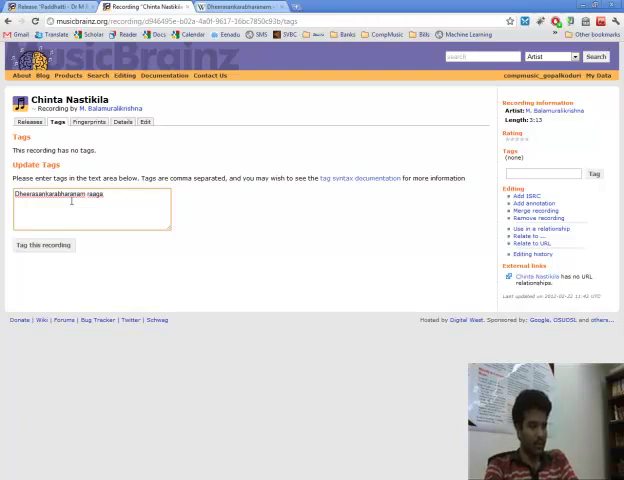
pyautogui.click(240, 7)
pyautogui.write('adi taala')
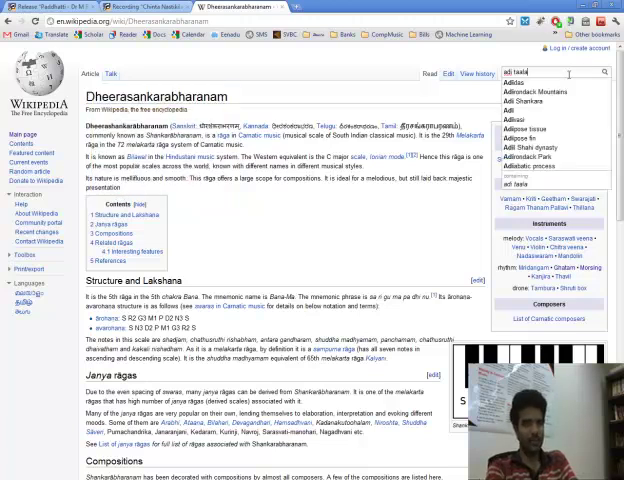
# - Search Wikipedia for 'adi taala', open the Adi tala article, then return to MusicBrainz
pyautogui.press('Return')
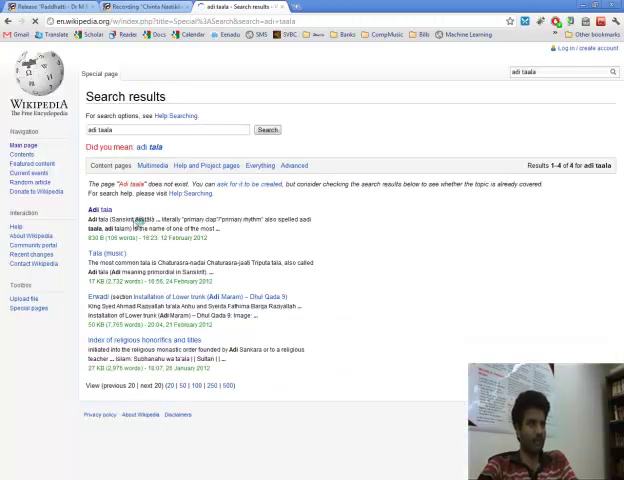
pyautogui.click(95, 213)
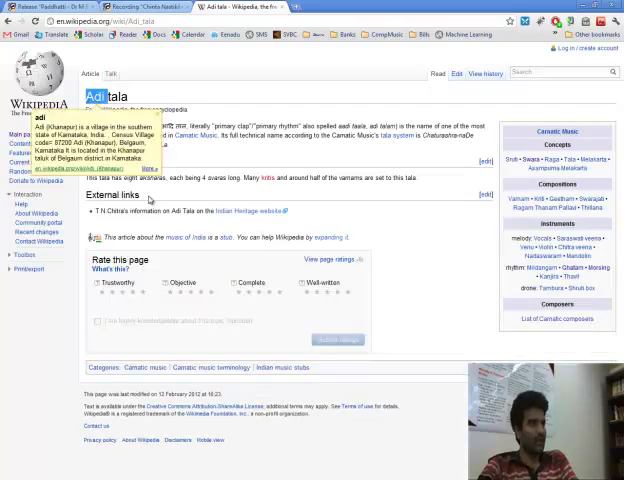
pyautogui.moveTo(198, 98)
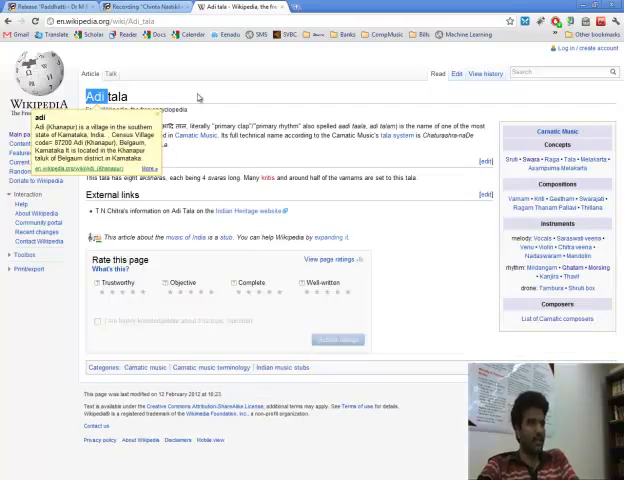
pyautogui.click(146, 7)
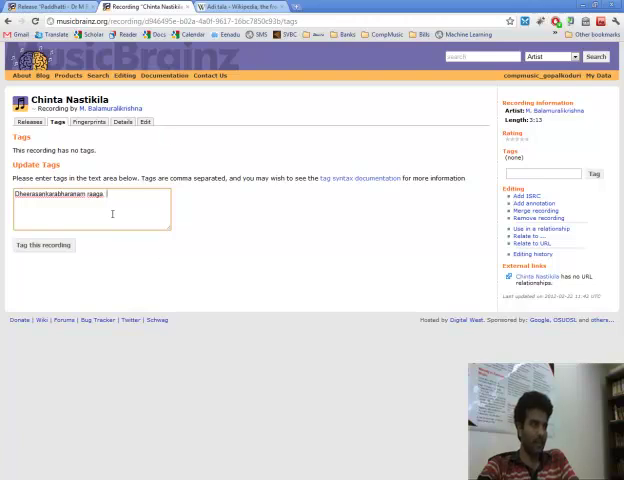
# - Add 'Adi taala' to the tags and save both raaga and tala tags on Chinta Nastikila
pyautogui.write('Adi')
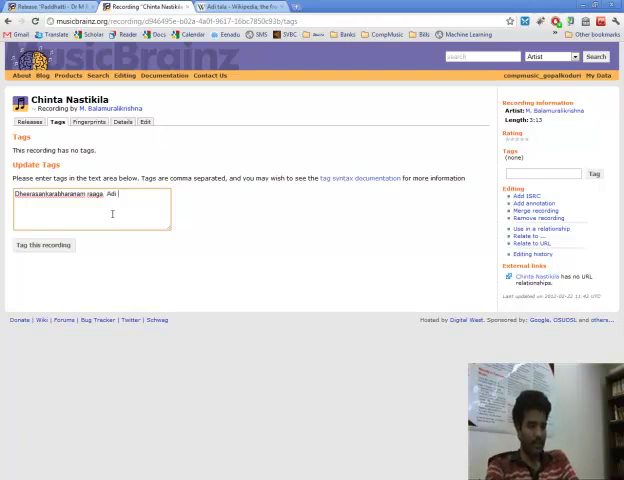
pyautogui.write('taal')
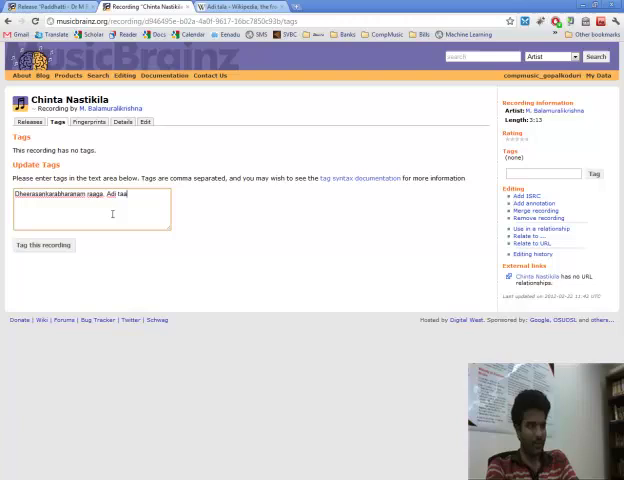
pyautogui.write('la')
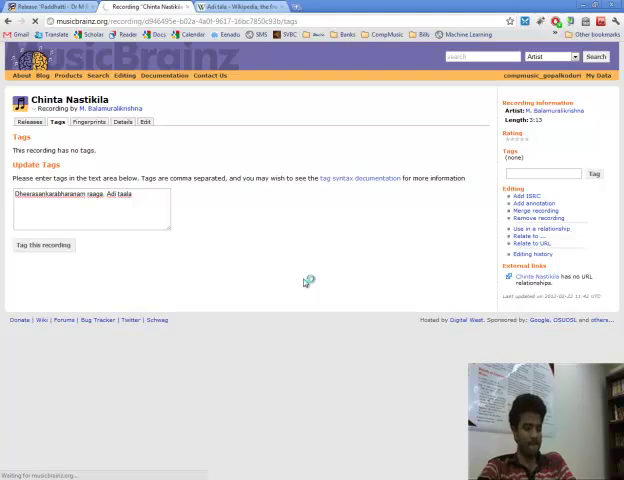
pyautogui.click(43, 245)
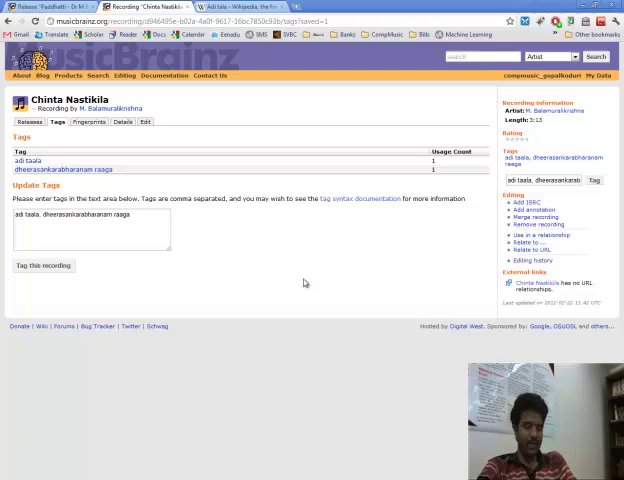
pyautogui.moveTo(191, 274)
pyautogui.write(', saveri')
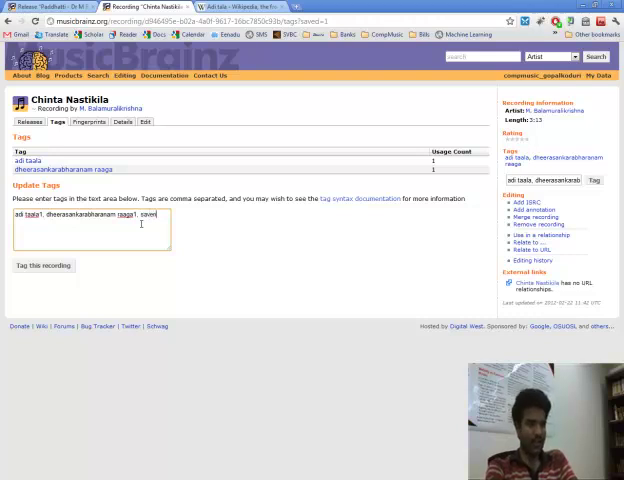
# - Append a numbered 'raaga2' entry to the recording's tag text without saving
pyautogui.write('raaga2')
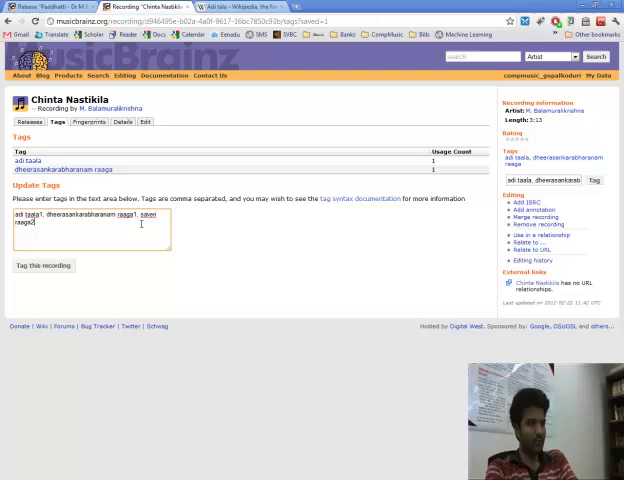